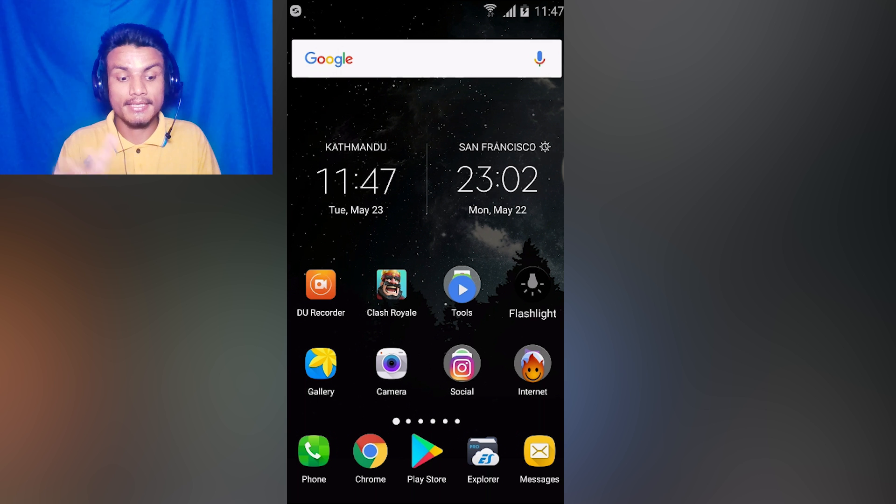
Open the Play Store and scroll the 'screen recorder' search results to find DU Recorder.
{"action": "left_click", "coordinate": [320, 289]}
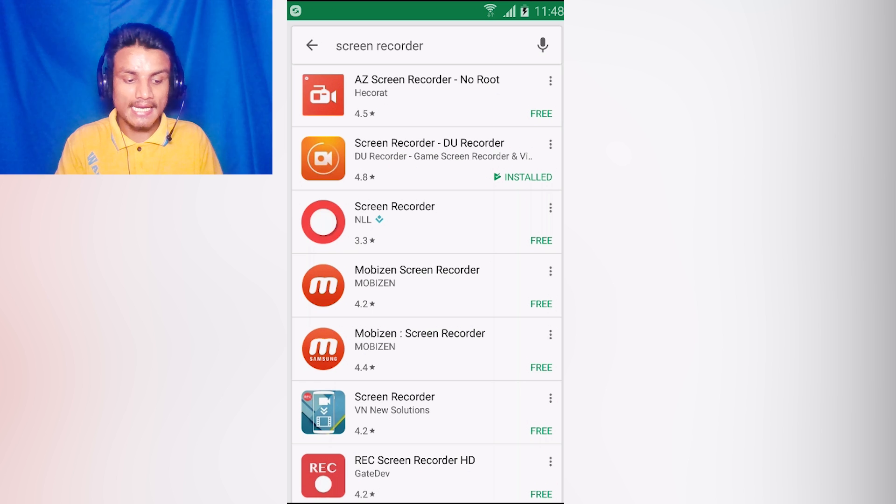
{"action": "scroll", "scroll_direction": "down", "scroll_amount": 3}
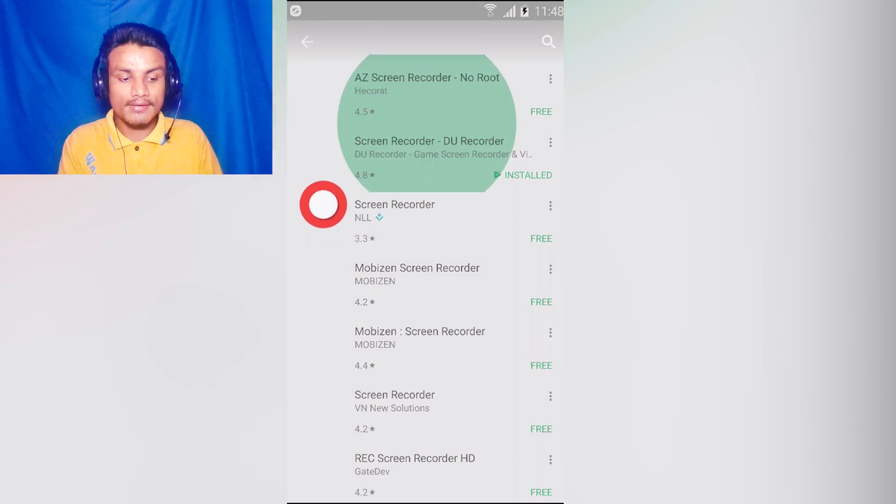
Launch the DU Recorder app from the Play Store.
{"action": "left_click", "coordinate": [429, 147]}
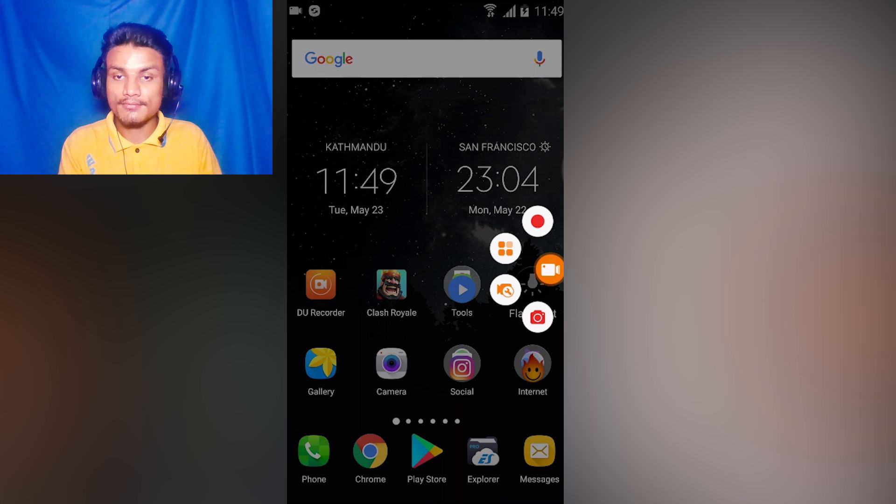
In the recording toolbox, switch the front camera overlay on, then off, and close the toolbox.
{"action": "left_click", "coordinate": [505, 248]}
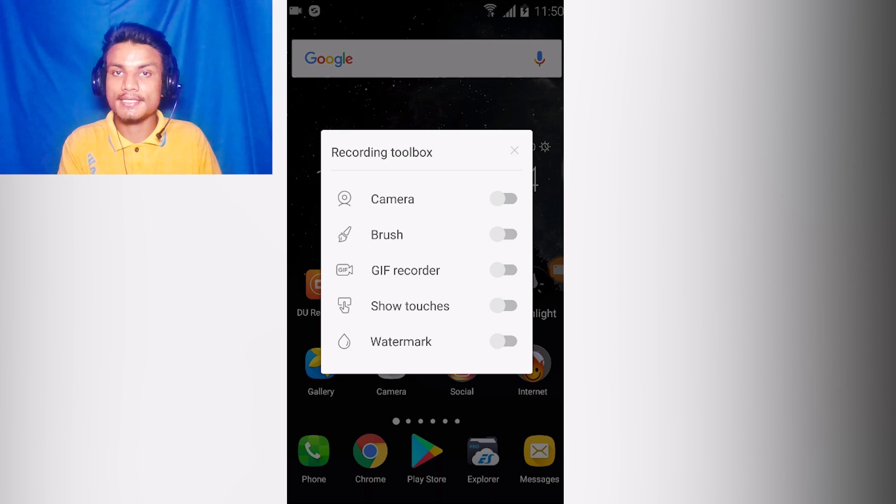
{"action": "left_click", "coordinate": [504, 199]}
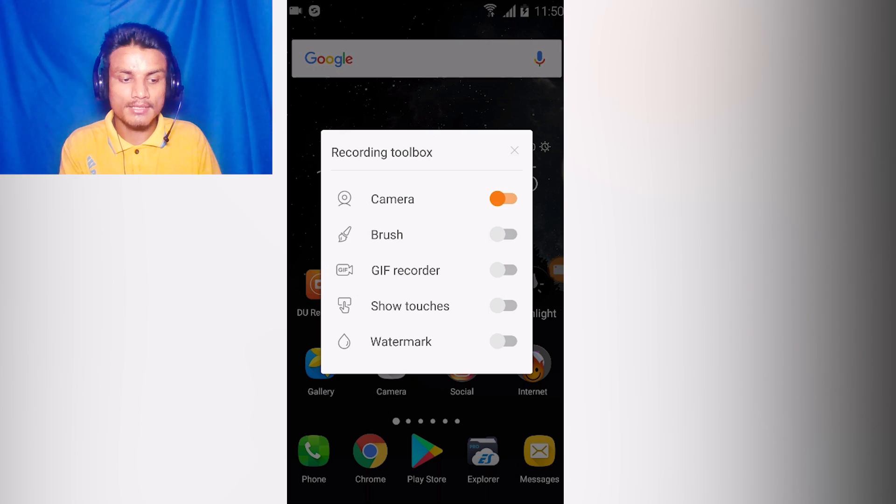
{"action": "left_click", "coordinate": [503, 199]}
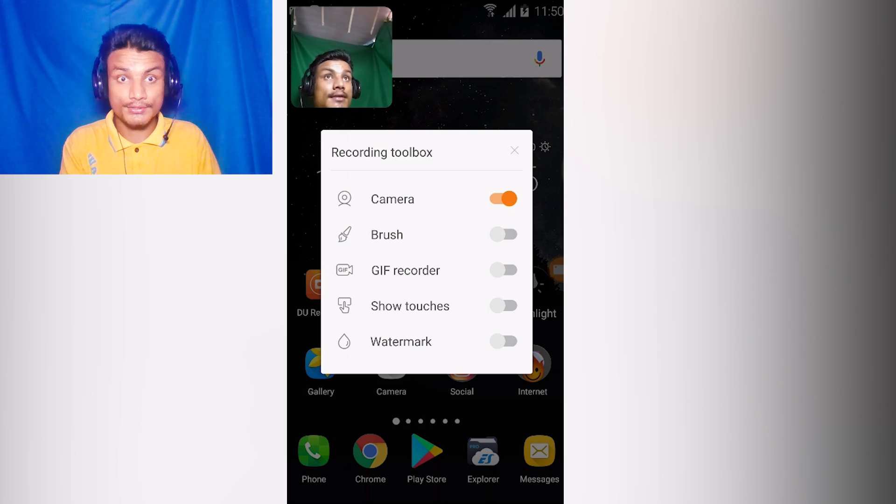
{"action": "left_click", "coordinate": [503, 199]}
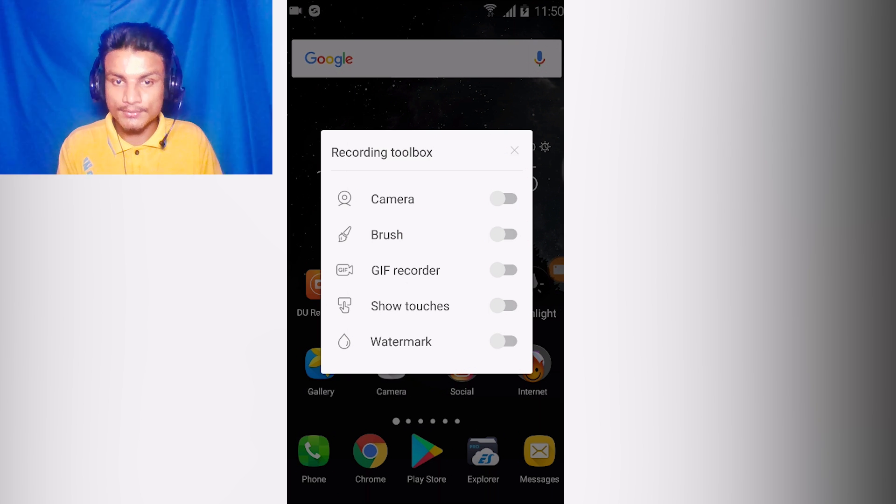
{"action": "left_click", "coordinate": [514, 150]}
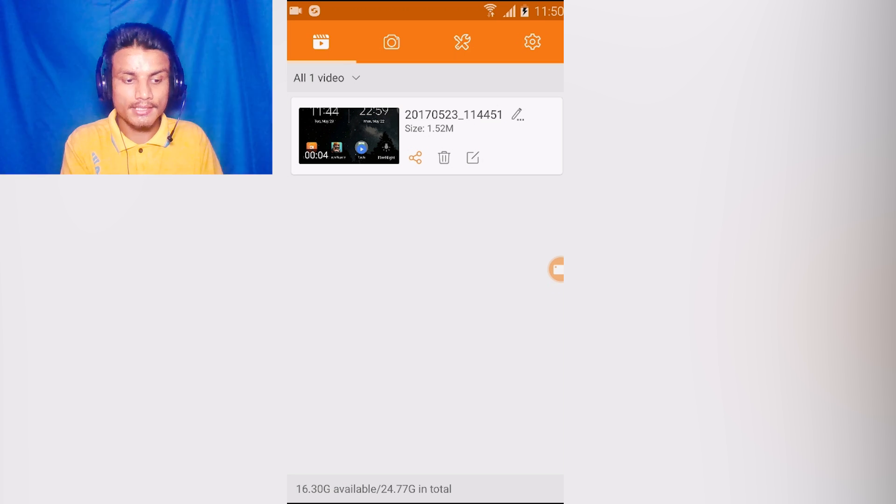
Look over the screenshots and editing tools tabs, then open the recorder settings.
{"action": "left_click", "coordinate": [391, 42]}
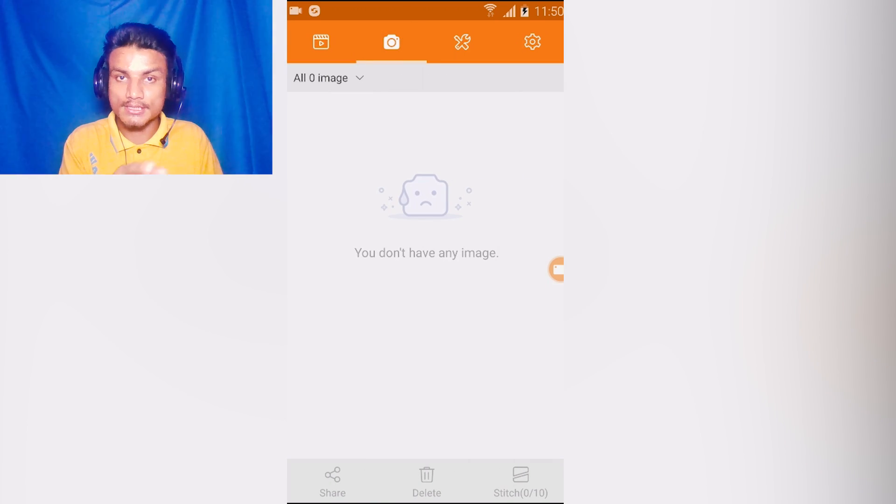
{"action": "left_click", "coordinate": [461, 42]}
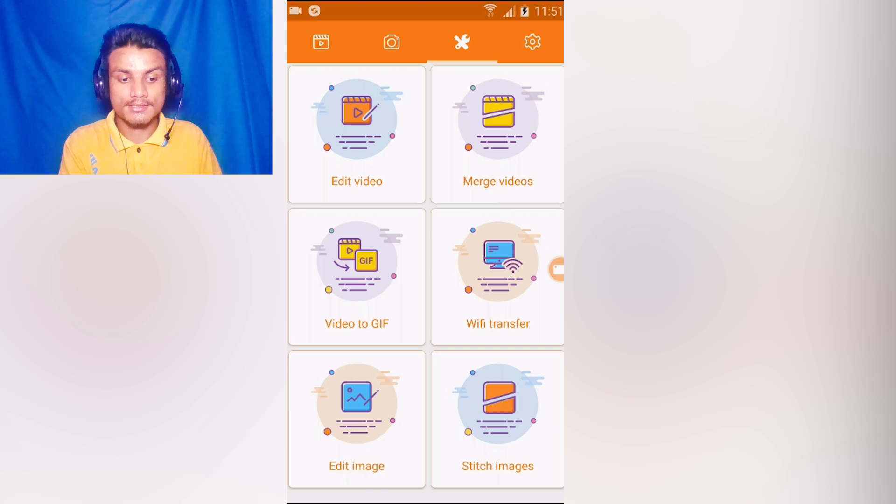
{"action": "left_click", "coordinate": [532, 43]}
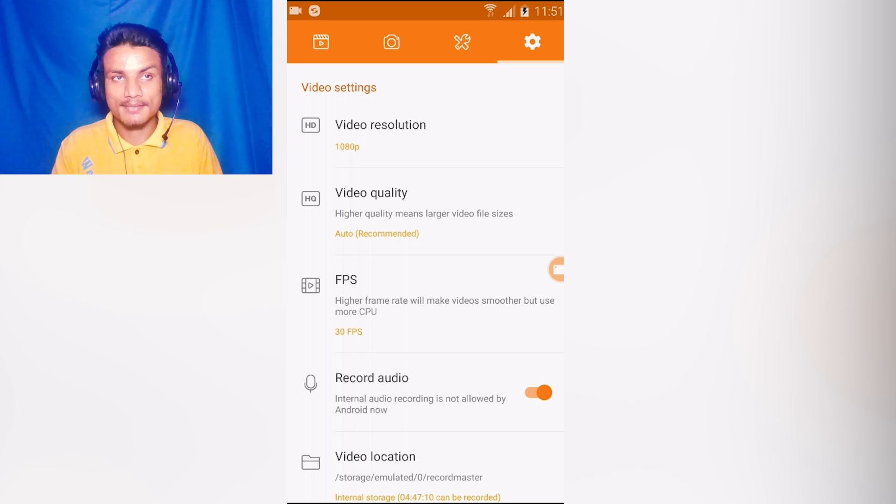
{"action": "scroll", "scroll_direction": "down", "scroll_amount": 3}
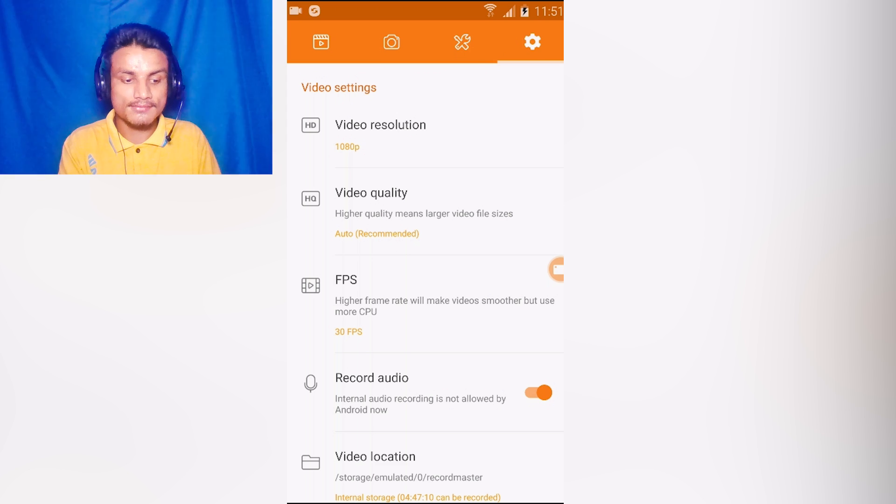
{"action": "left_click", "coordinate": [380, 124]}
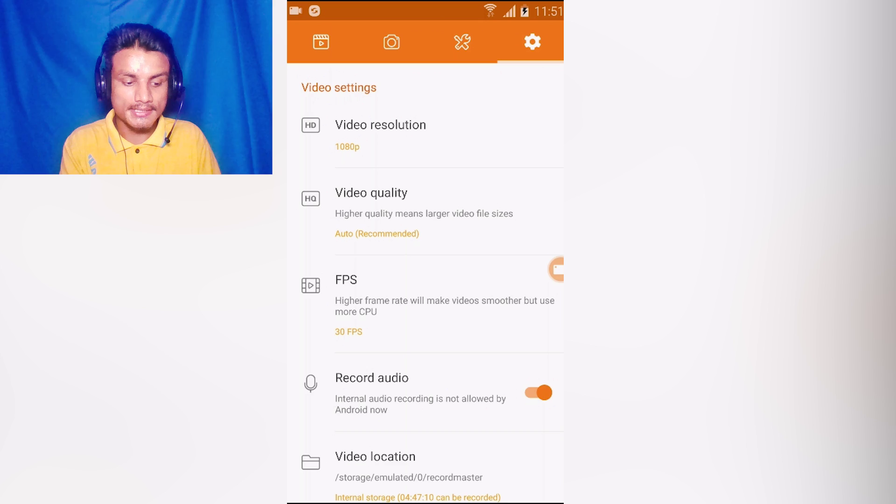
{"action": "left_click", "coordinate": [346, 280]}
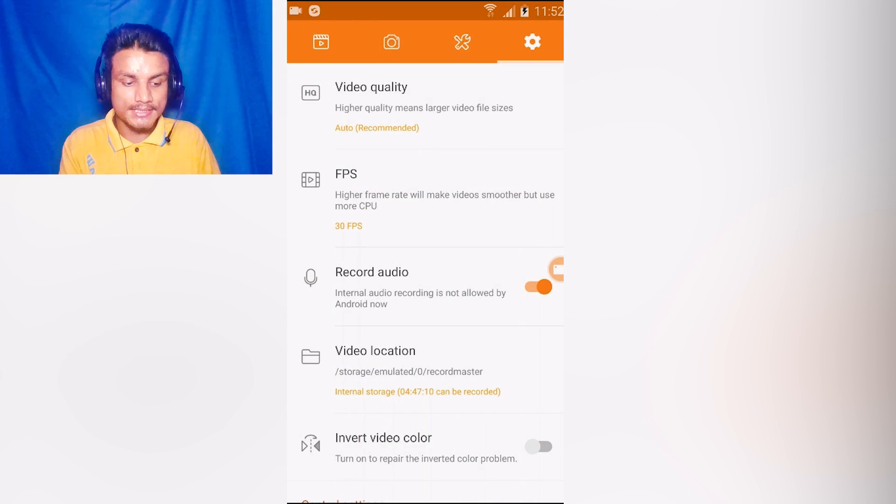
{"action": "scroll", "scroll_direction": "down", "scroll_amount": 3}
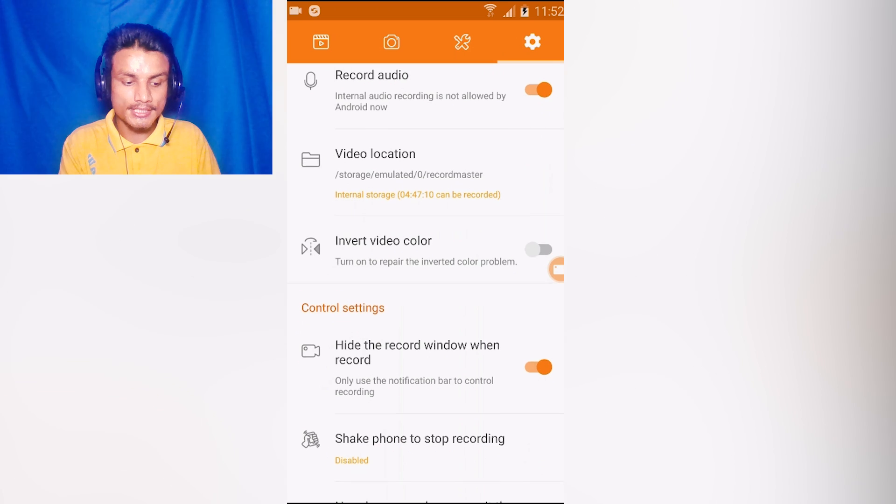
{"action": "scroll", "scroll_direction": "down", "scroll_amount": 3}
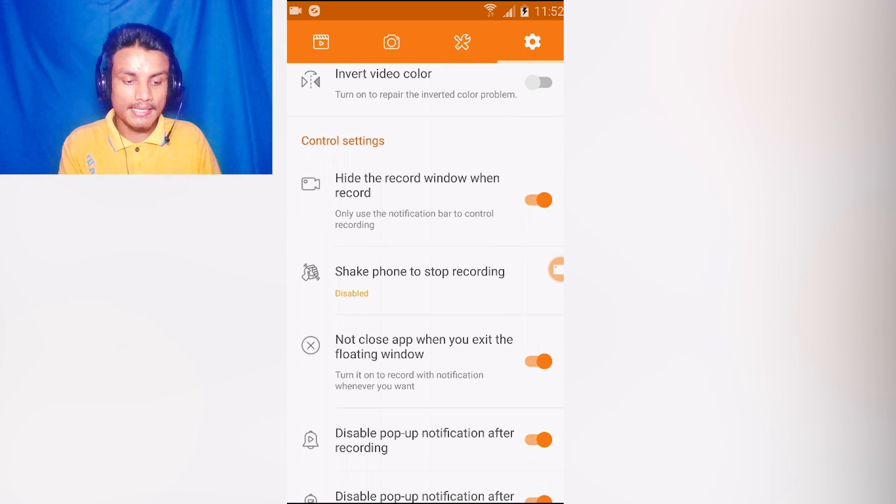
{"action": "scroll", "scroll_direction": "down", "scroll_amount": 3}
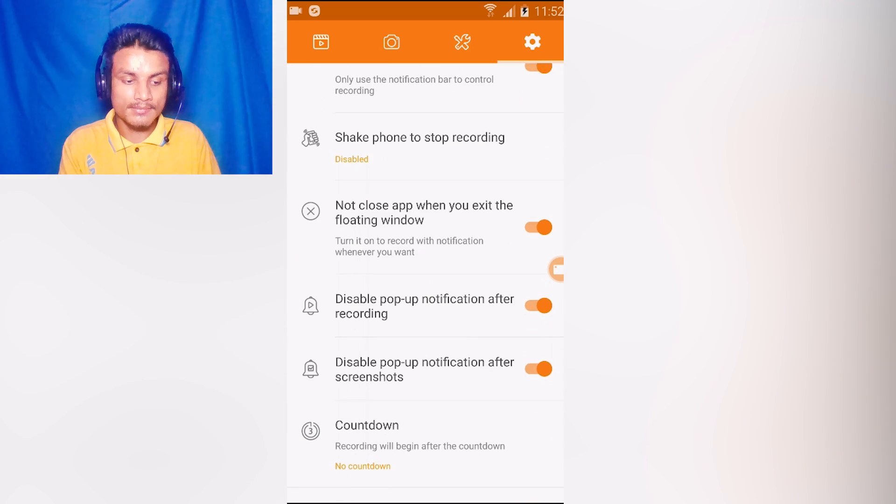
{"action": "scroll", "scroll_direction": "down", "scroll_amount": 3}
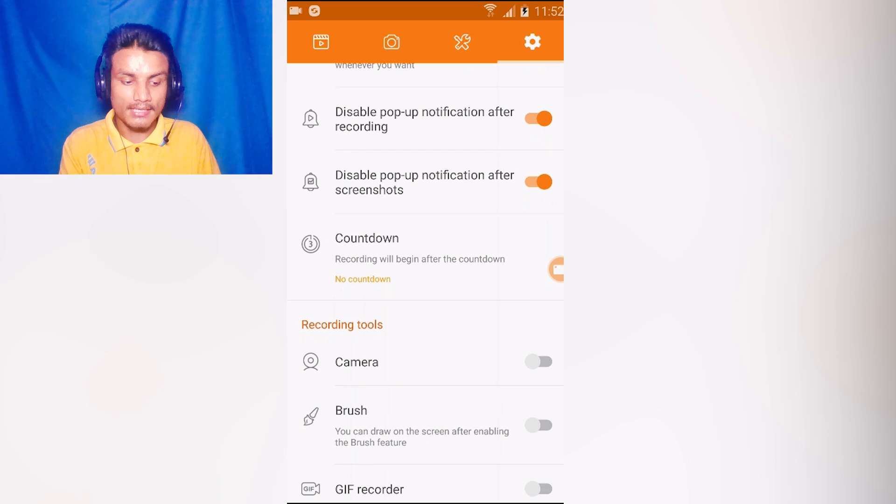
{"action": "scroll", "scroll_direction": "down", "scroll_amount": 3}
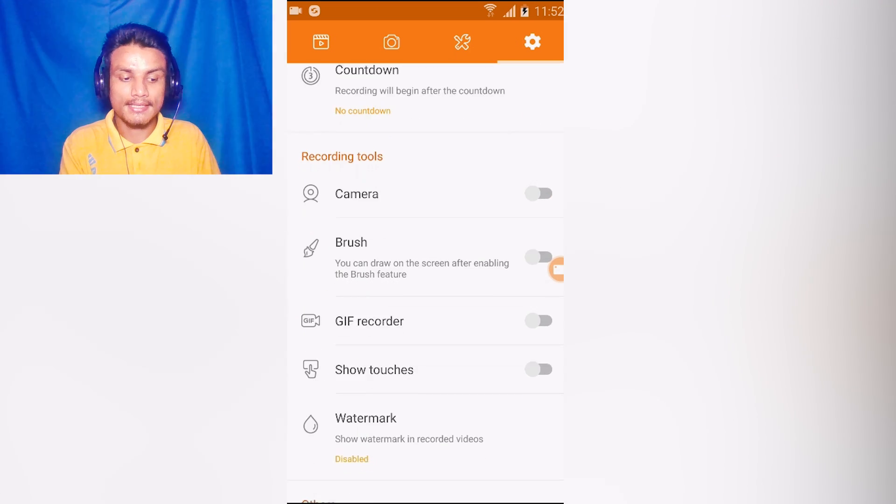
{"action": "scroll", "scroll_direction": "down", "scroll_amount": 3}
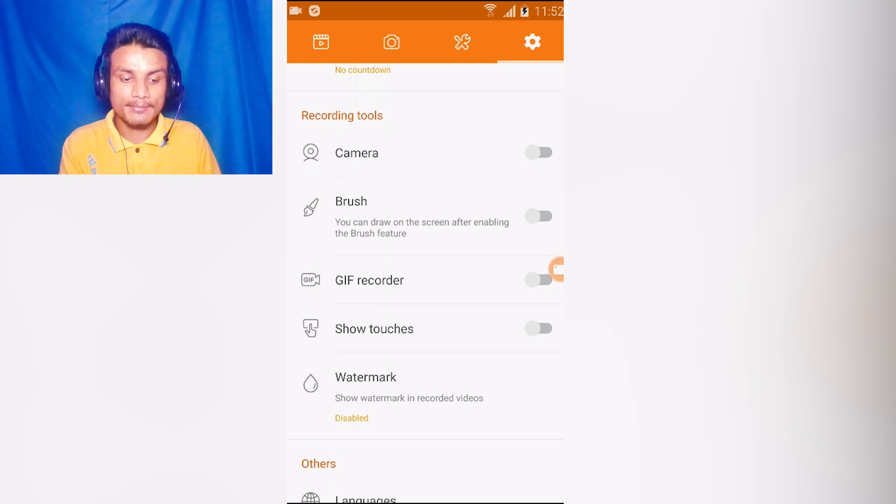
{"action": "left_click", "coordinate": [539, 152]}
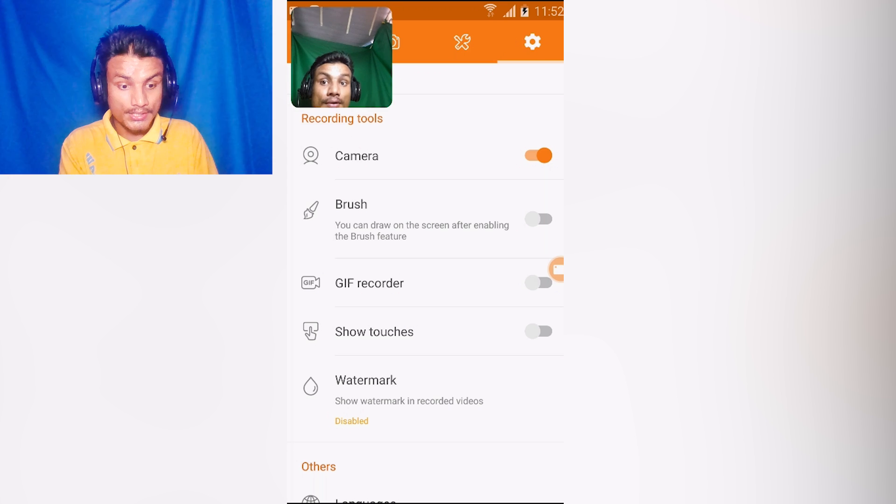
Switch the camera and brush overlays off and open the app language list.
{"action": "left_click", "coordinate": [538, 219]}
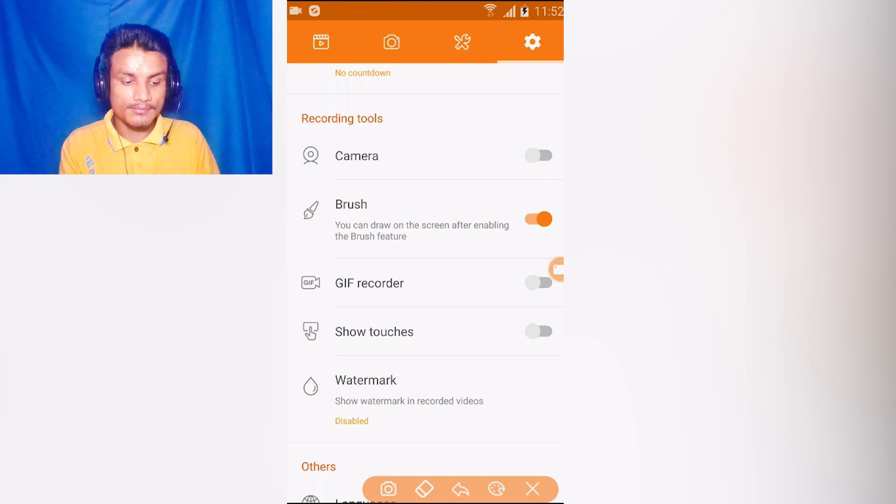
{"action": "left_click", "coordinate": [538, 219]}
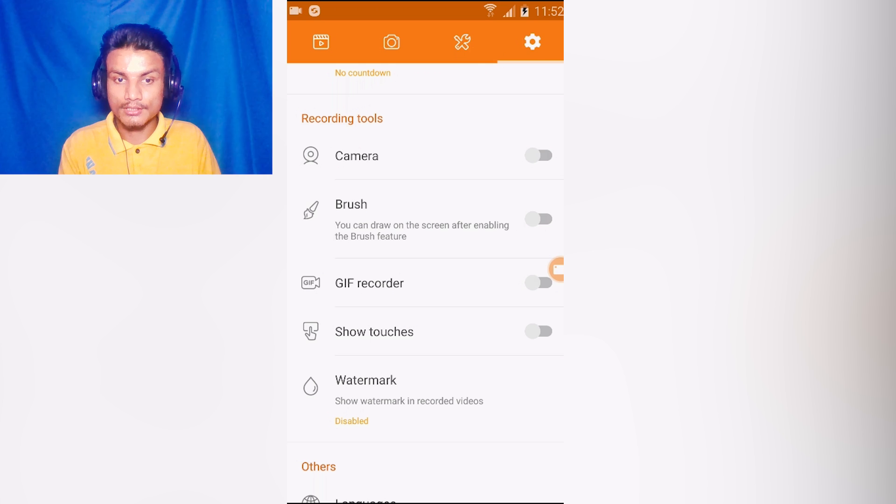
{"action": "left_click", "coordinate": [366, 381]}
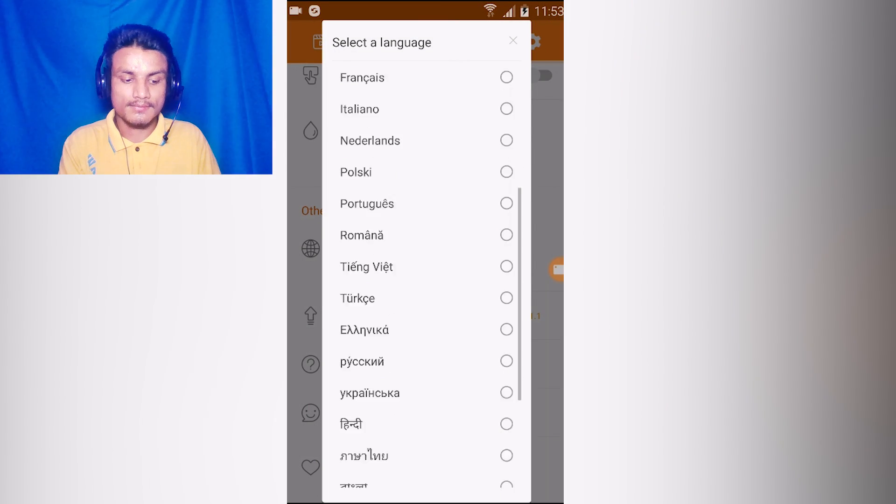
Scroll the language list and close it, keeping English selected.
{"action": "scroll", "scroll_direction": "down", "scroll_amount": 3}
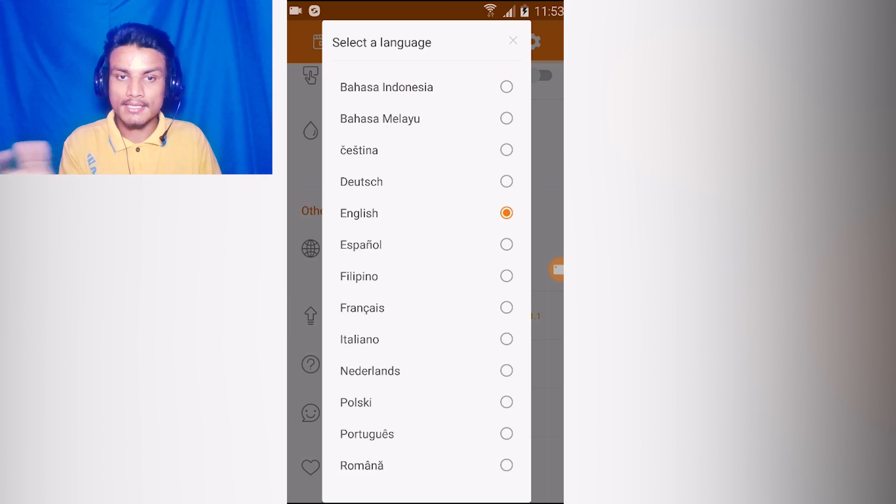
{"action": "scroll", "scroll_direction": "down", "scroll_amount": 3}
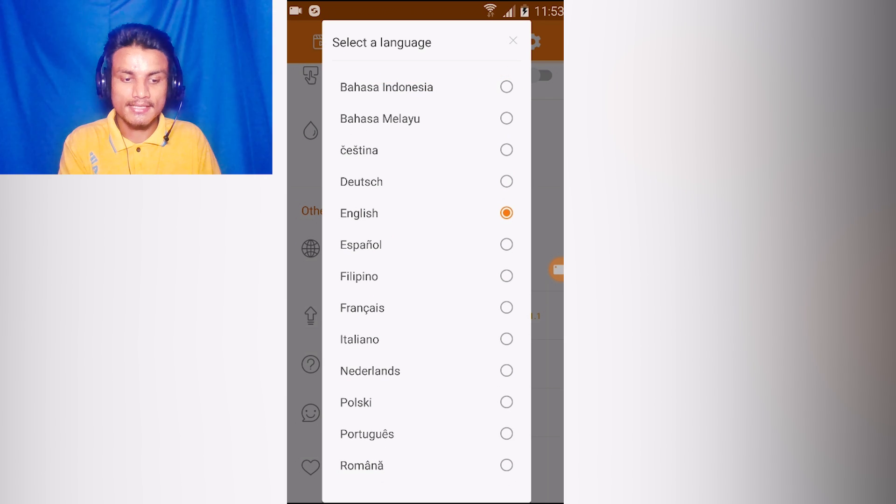
{"action": "left_click", "coordinate": [513, 39]}
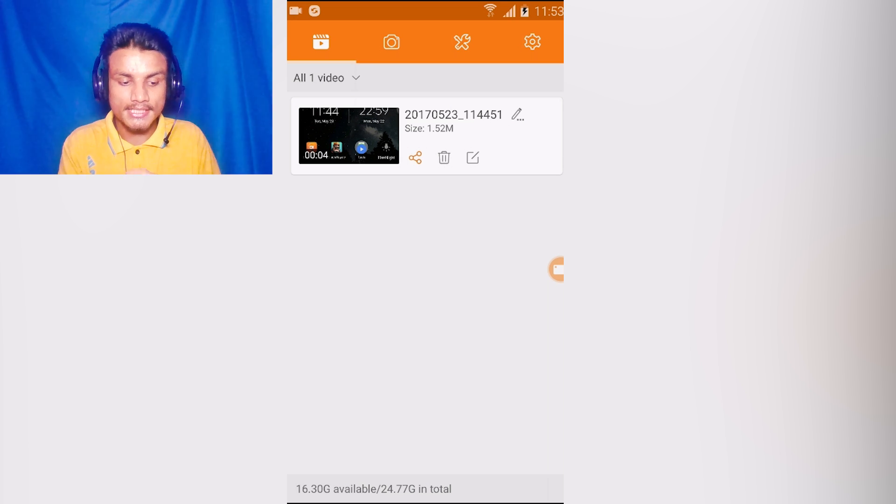
Open the saved recording in the video editor and show the Background image options.
{"action": "left_click", "coordinate": [414, 157]}
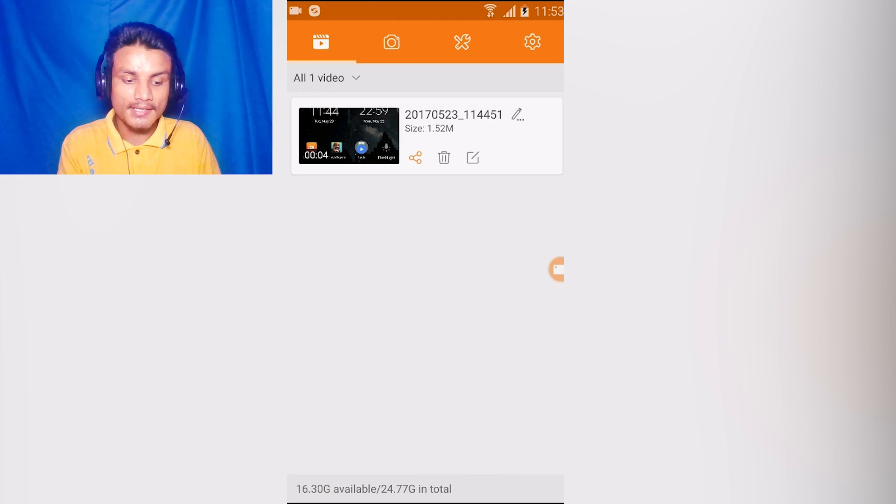
{"action": "left_click", "coordinate": [472, 157]}
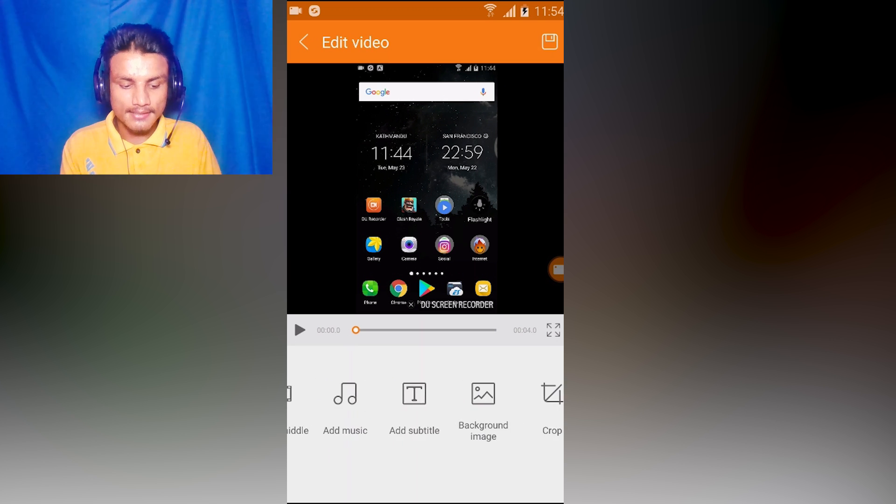
{"action": "left_click", "coordinate": [483, 394]}
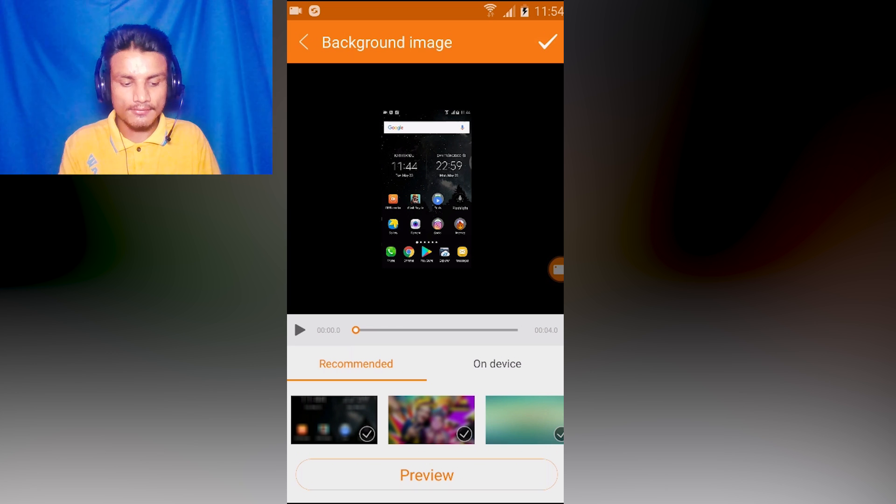
Preview several recommended backgrounds, then apply the colourful blurred image.
{"action": "left_click", "coordinate": [521, 434]}
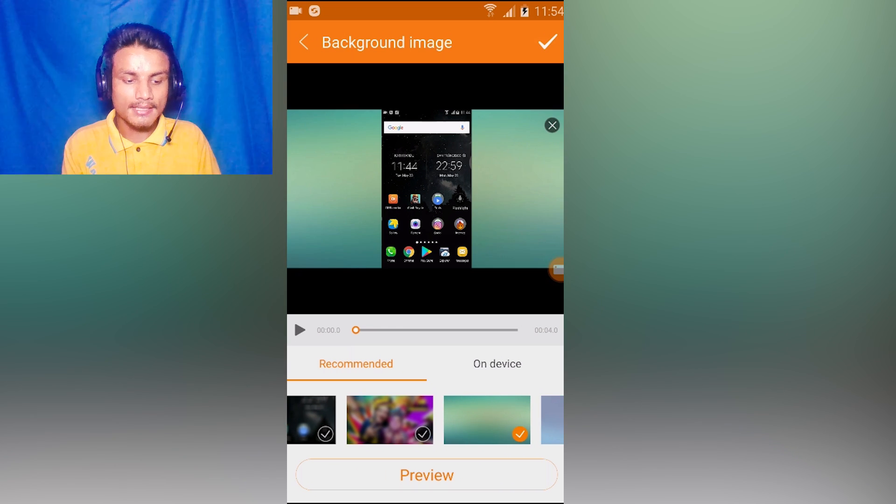
{"action": "left_click", "coordinate": [311, 420]}
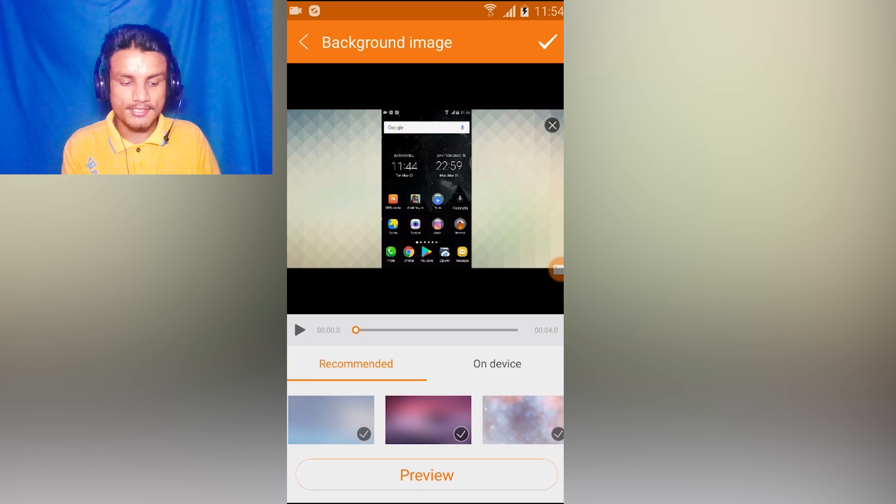
{"action": "left_click", "coordinate": [354, 420]}
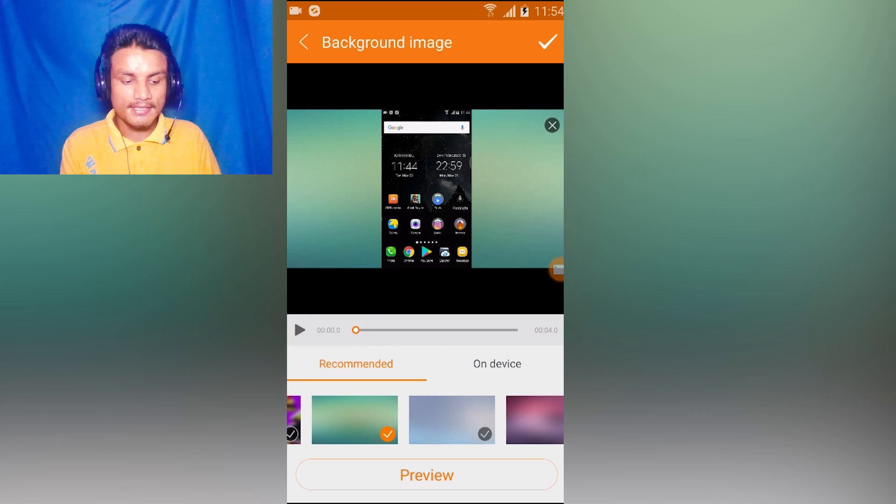
{"action": "left_click", "coordinate": [431, 420]}
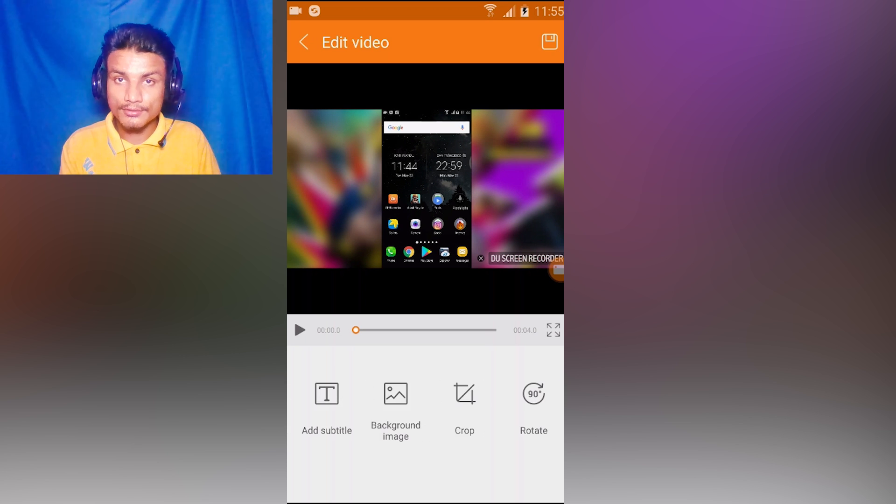
In the crop tool, drag the crop frame edge to adjust the video's visible area.
{"action": "left_click", "coordinate": [464, 394]}
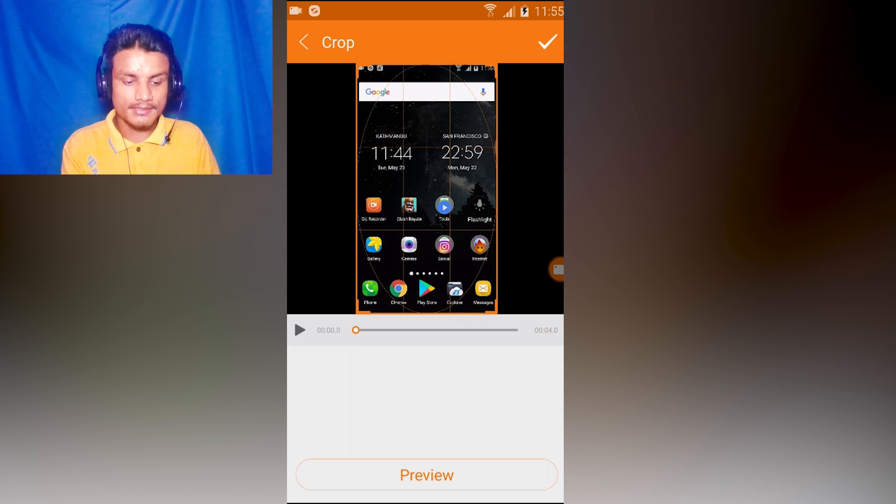
{"action": "left_click_drag", "start_coordinate": [426, 310], "coordinate": [426, 260]}
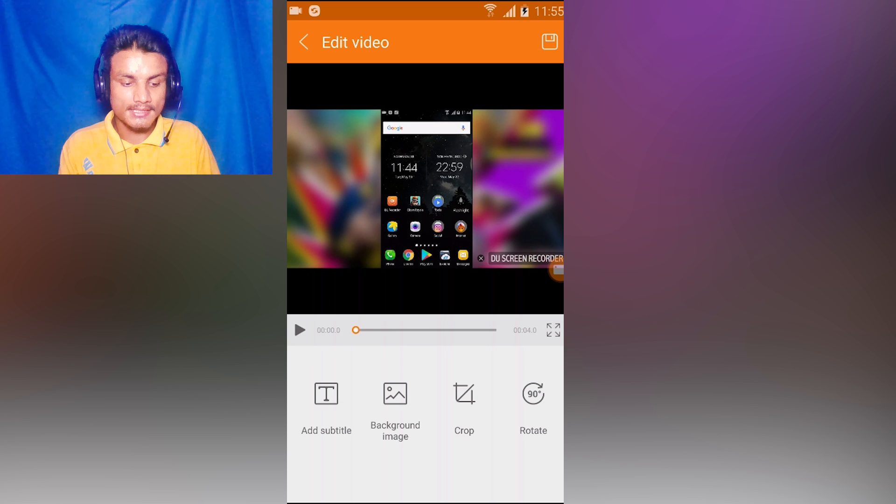
Save the edited video, then reopen DU Recorder's library listing the new 1.59 MB clip.
{"action": "left_click", "coordinate": [549, 41]}
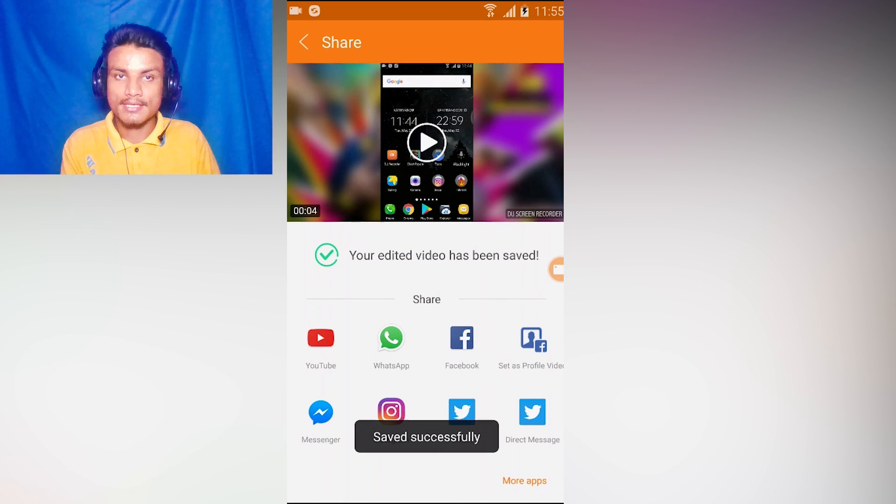
{"action": "left_click", "coordinate": [303, 42]}
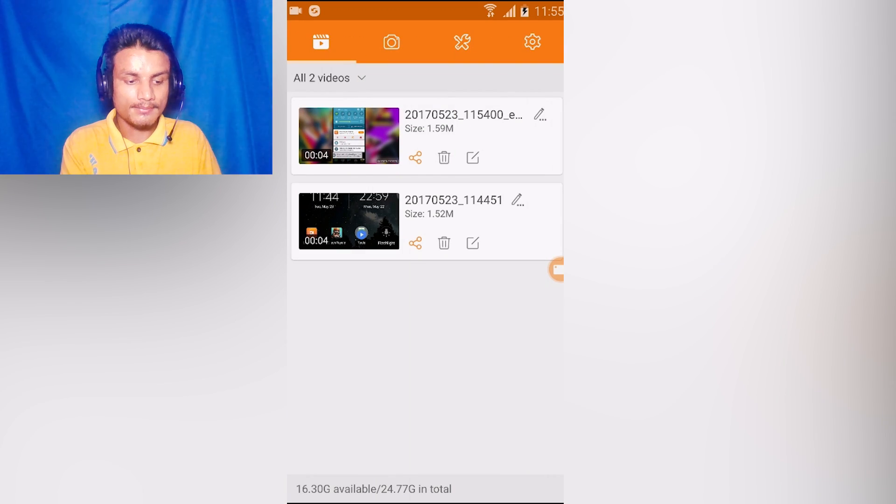
{"action": "left_click_drag", "start_coordinate": [423, 6], "coordinate": [423, 228]}
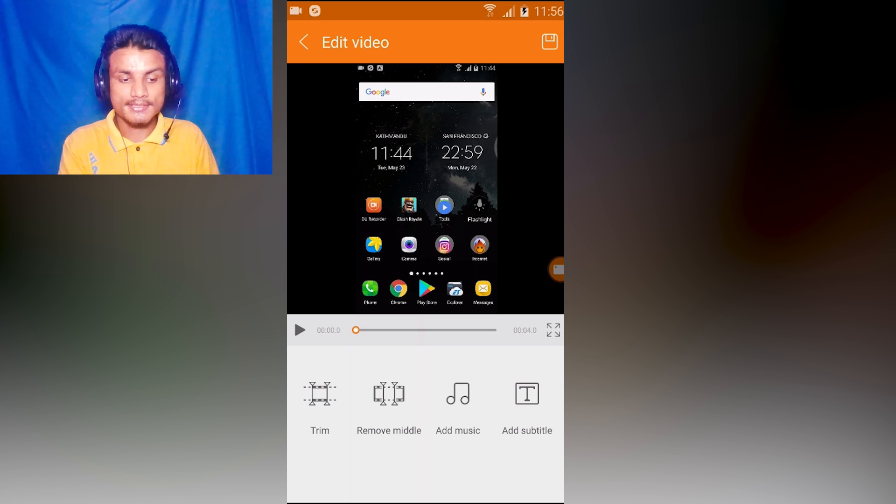
{"action": "left_click", "coordinate": [304, 41]}
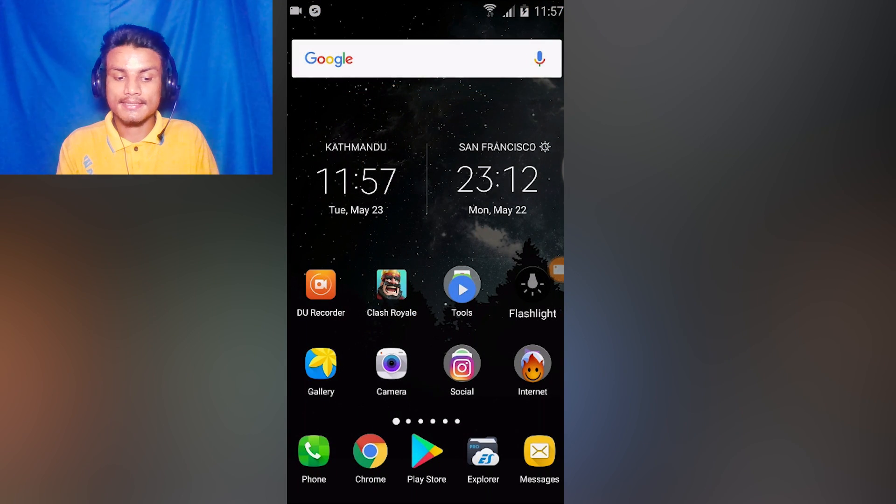
{"action": "left_click", "coordinate": [320, 286]}
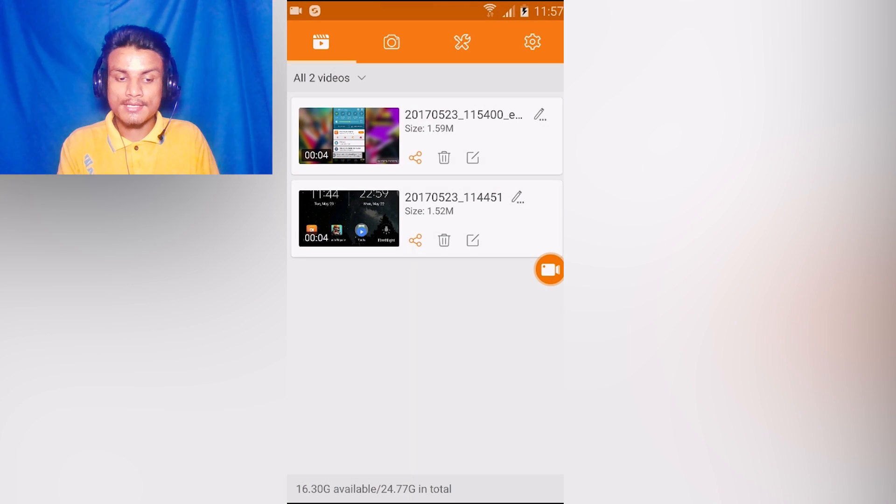